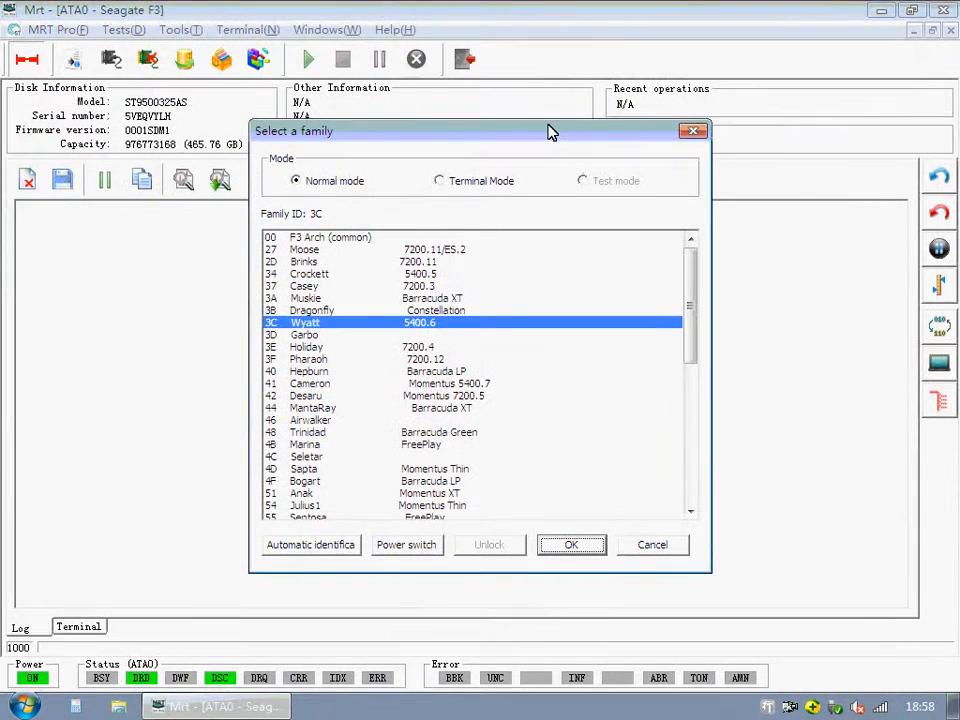
Connect to the drive as the 3C Ryatt family in Normal mode and read LBA 0 in the User Sector Viewer
left_click(572, 544)
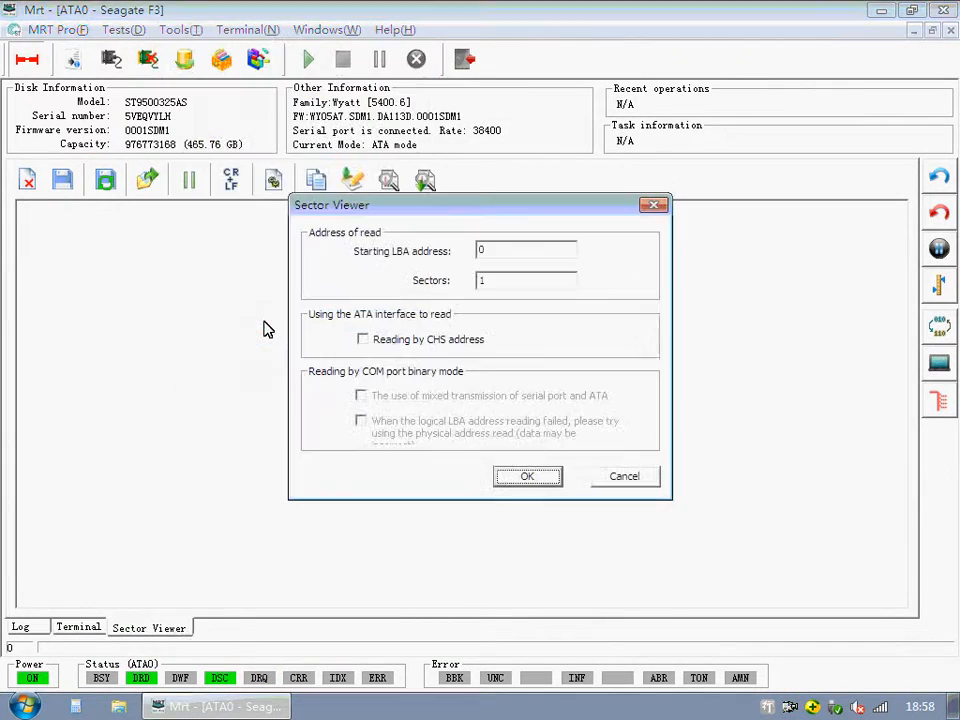
left_click(528, 476)
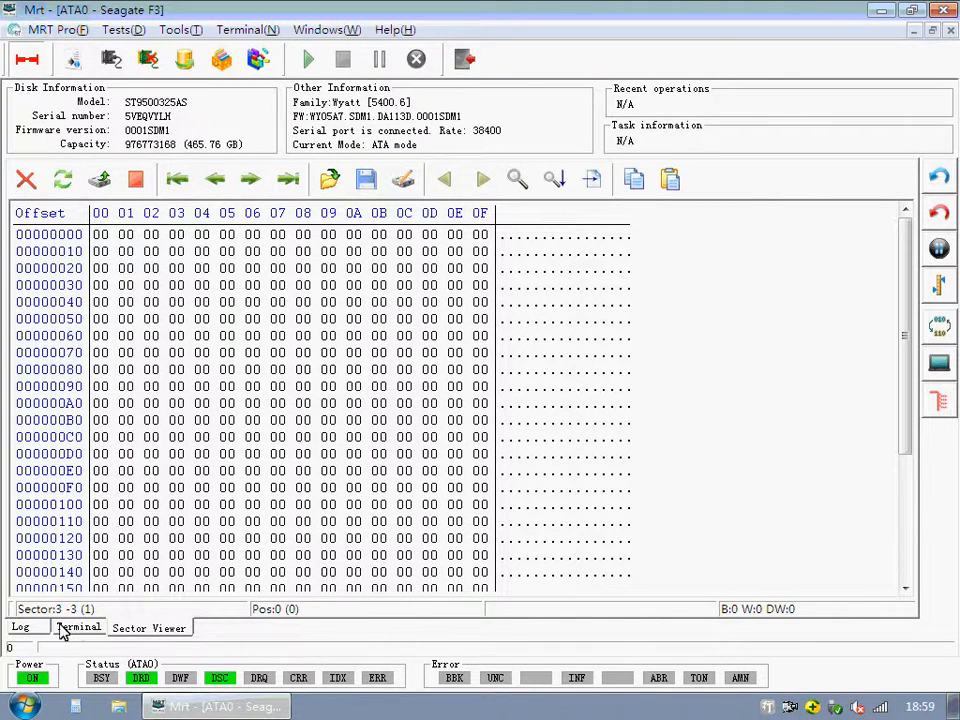
Set a High-level User Password via Security Subsystem > Set Password and reconnect to the now locked drive
left_click(180, 28)
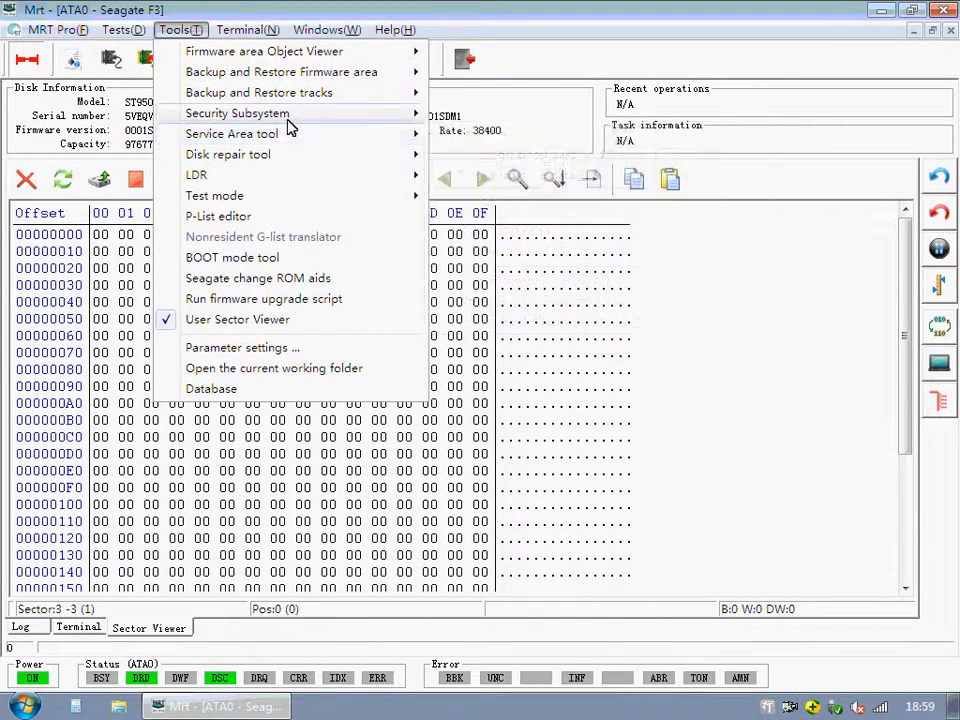
left_click(236, 112)
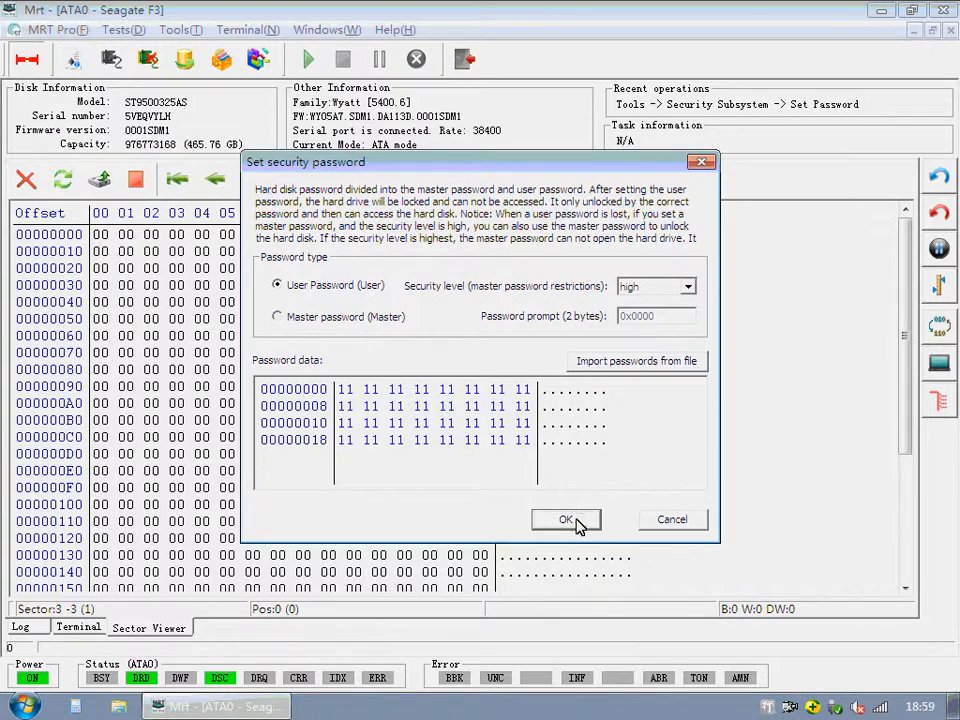
left_click(566, 520)
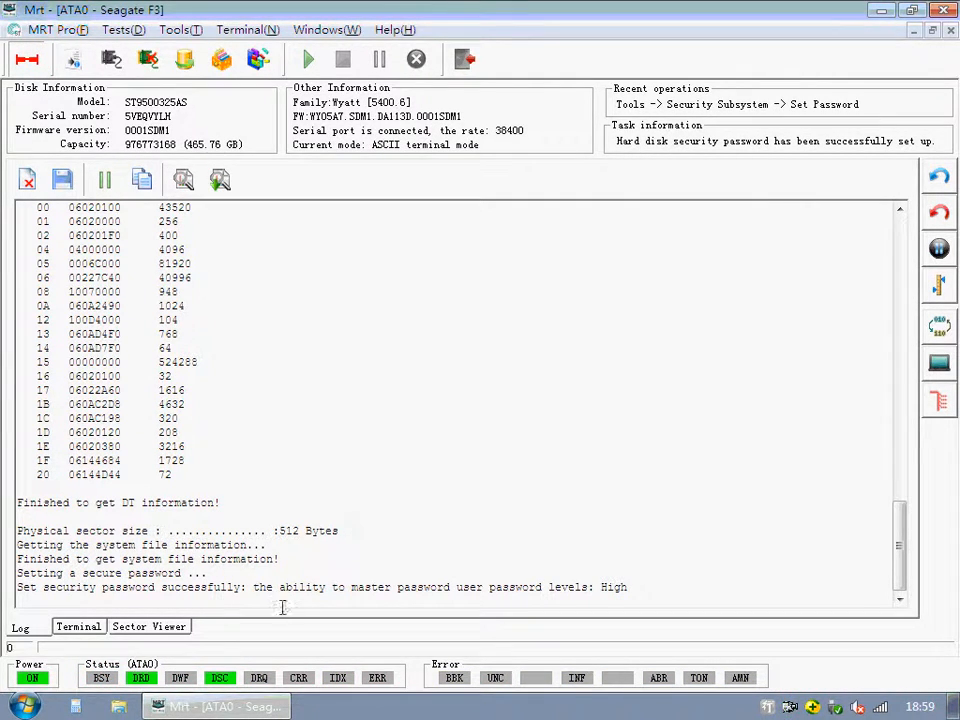
left_click(148, 626)
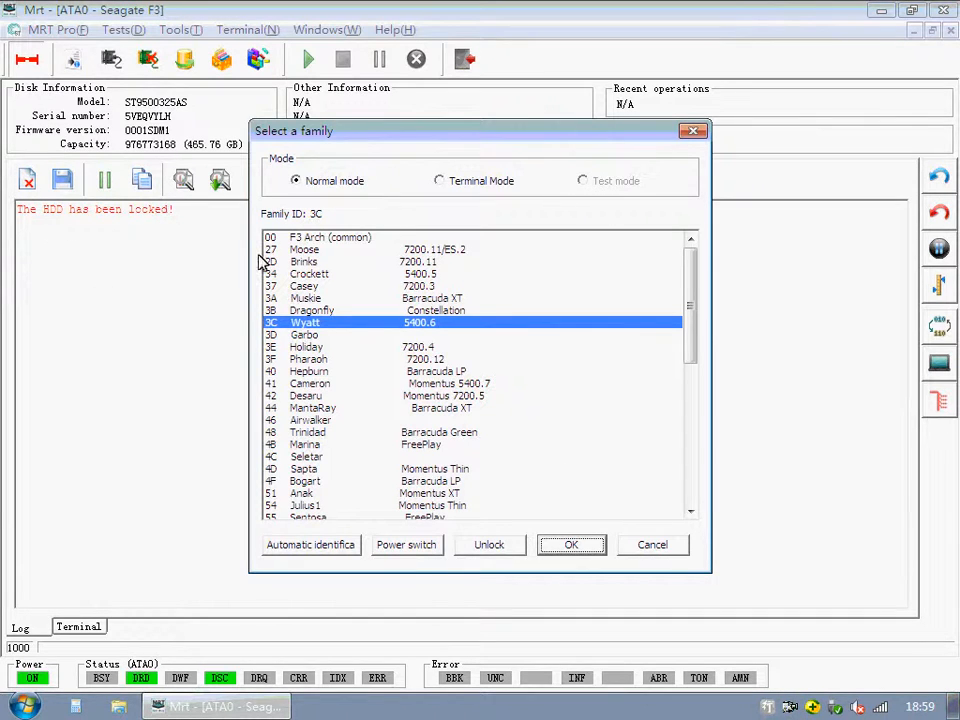
Unlock the drive from Select a family, power-switch it and reconnect as Ryatt in Normal mode
left_click(488, 544)
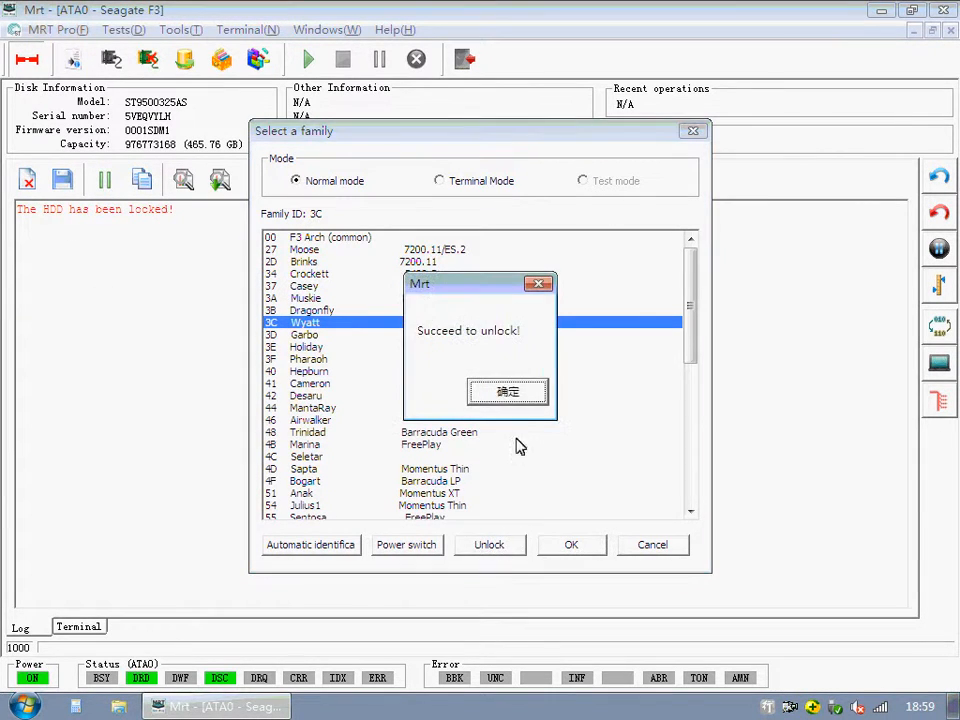
left_click(408, 544)
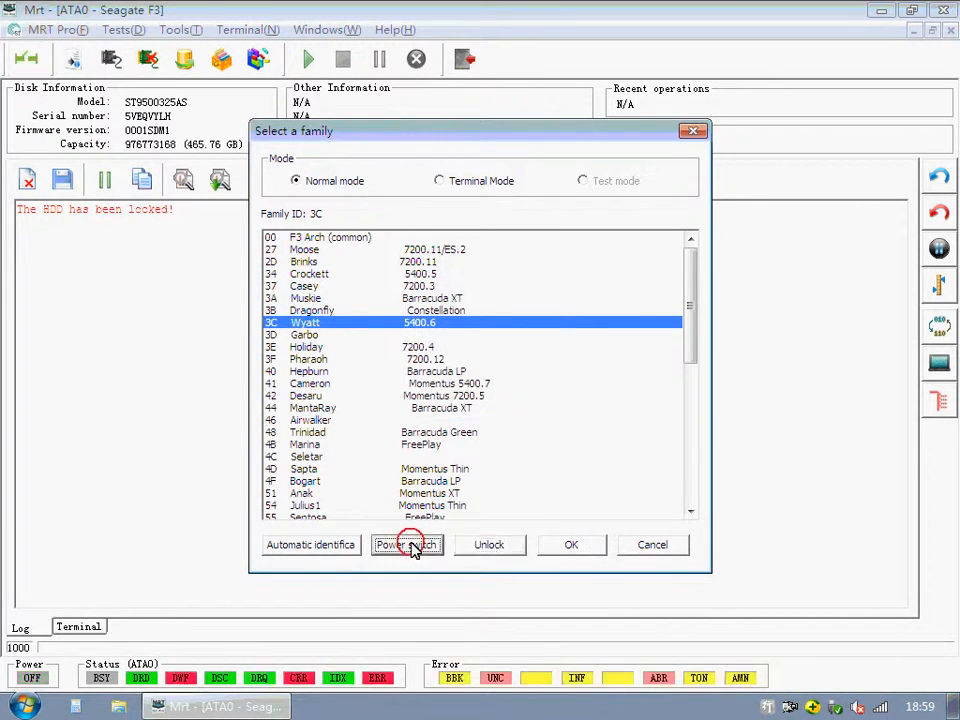
left_click(408, 544)
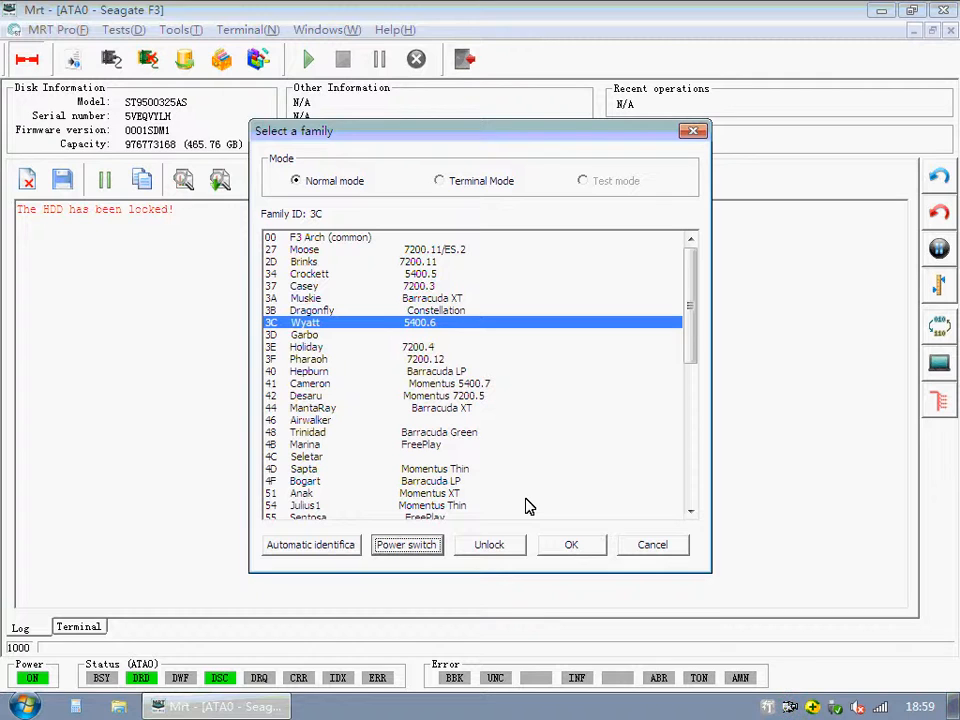
mouse_move(536, 510)
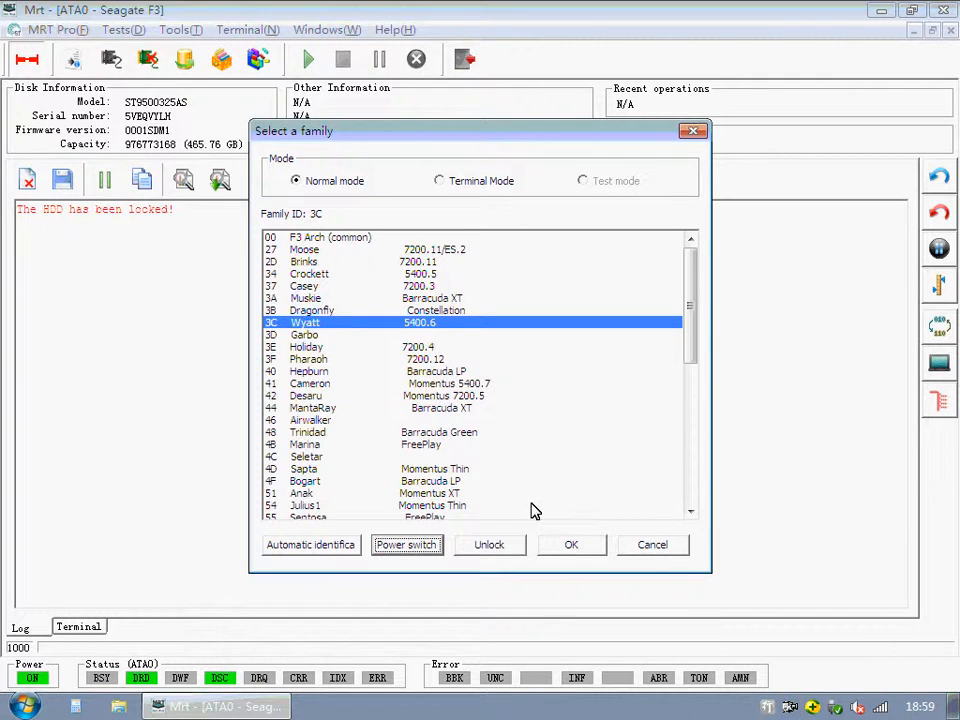
left_click(572, 544)
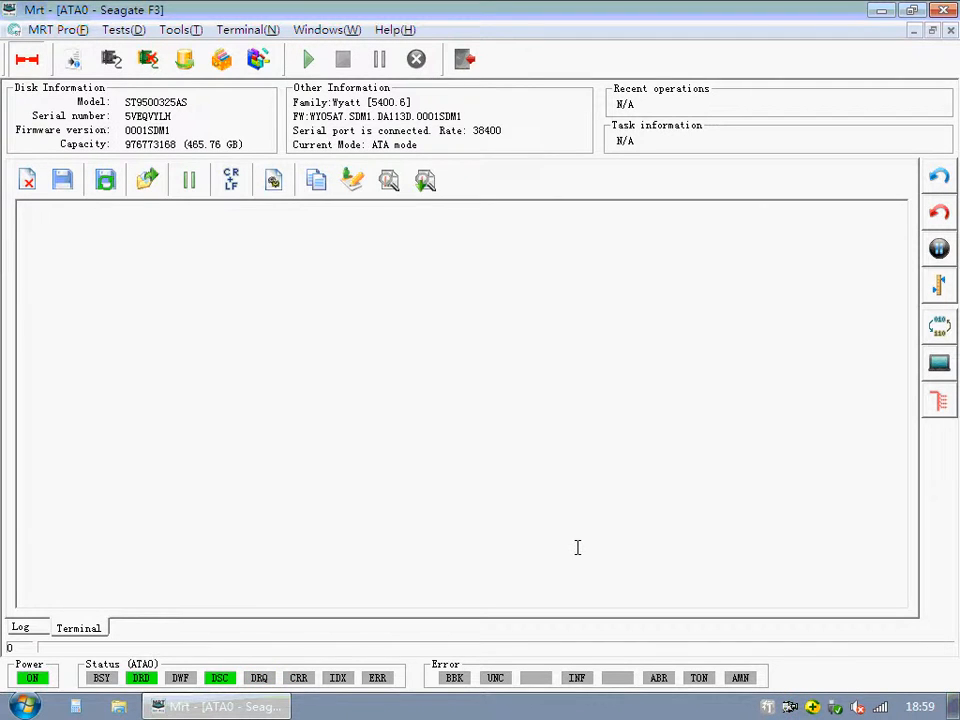
Read sector 0 in the User Sector Viewer and step forward to the next sector to confirm data displays
left_click(184, 30)
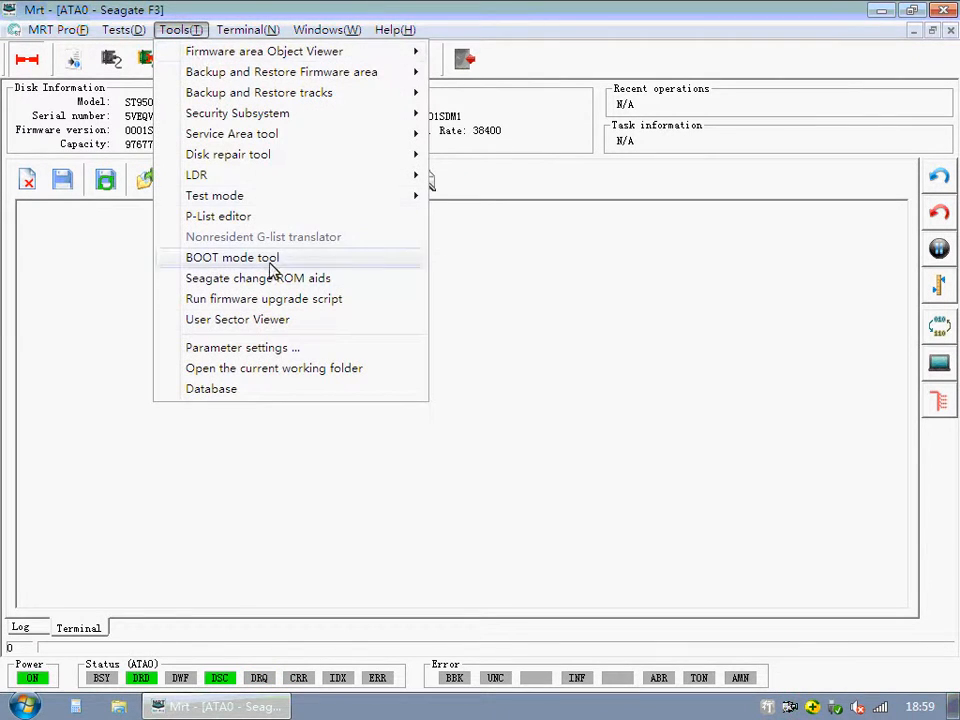
left_click(236, 320)
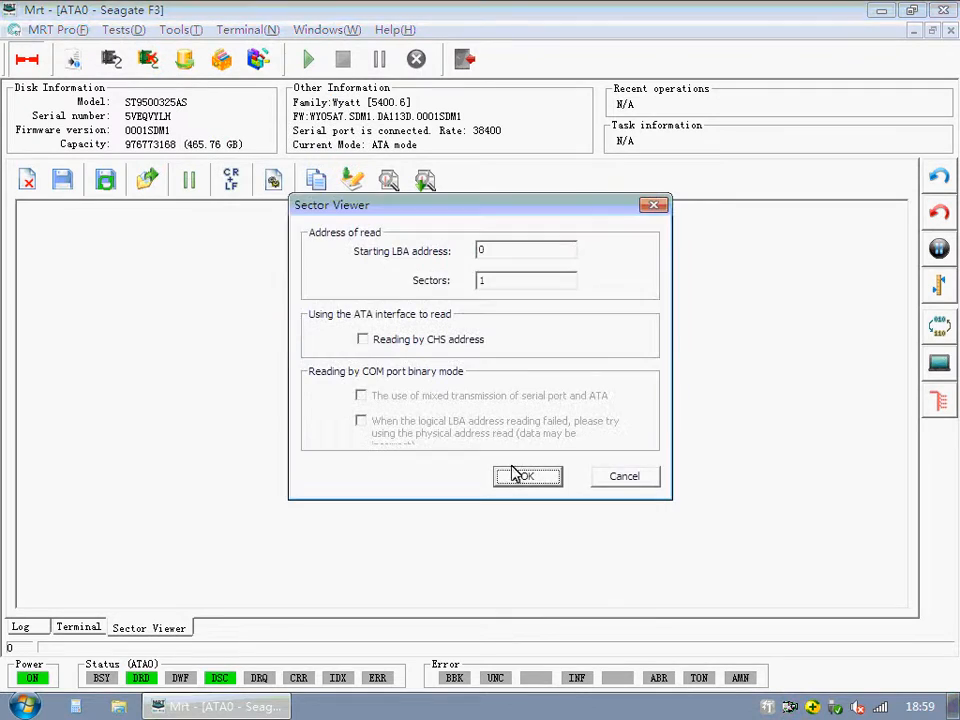
left_click(528, 476)
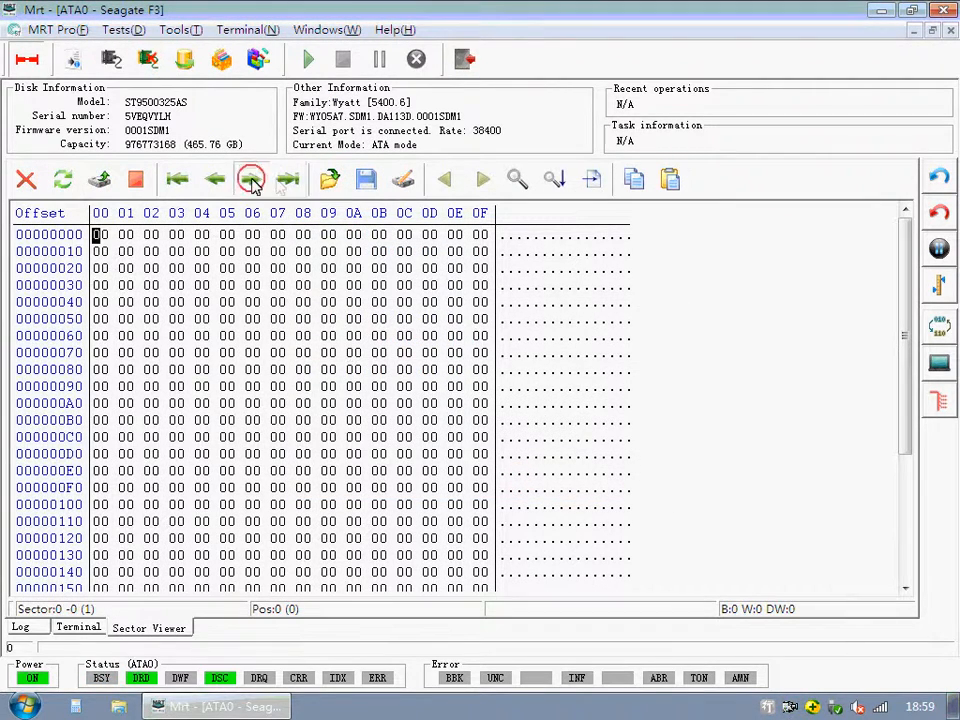
left_click(250, 180)
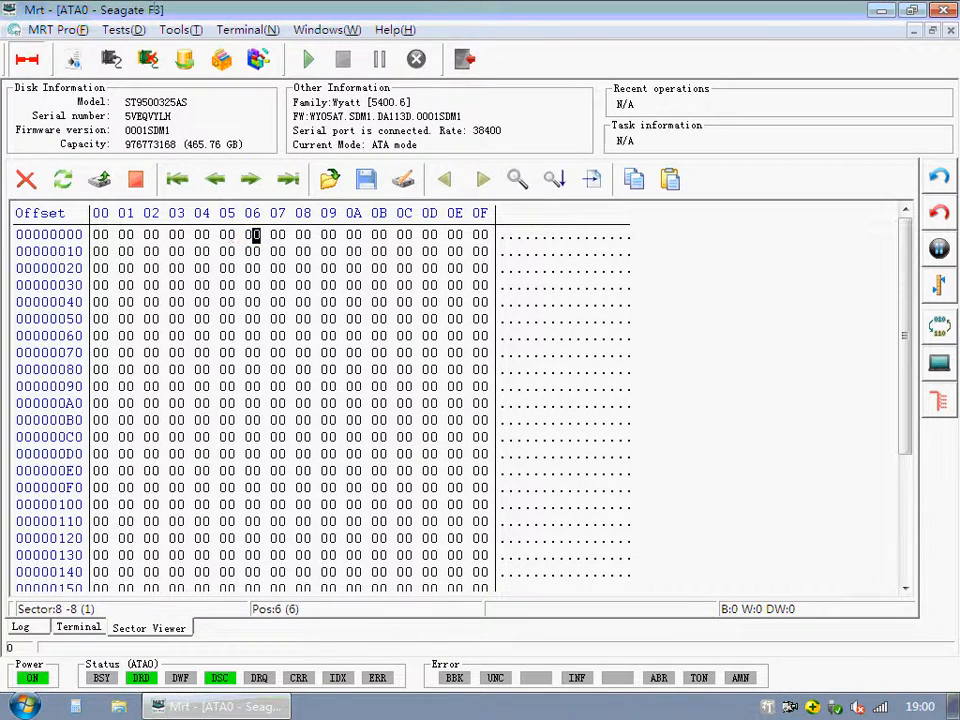
left_click(180, 30)
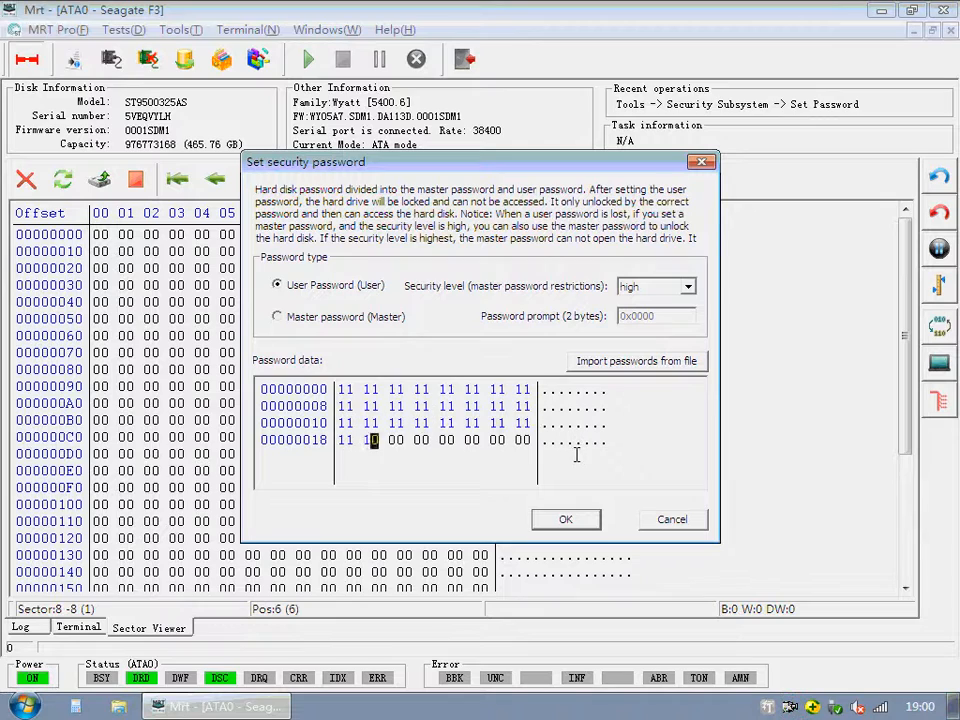
Apply the user password again, then return to the Sector Viewer where the read now fails with an Error
left_click(566, 520)
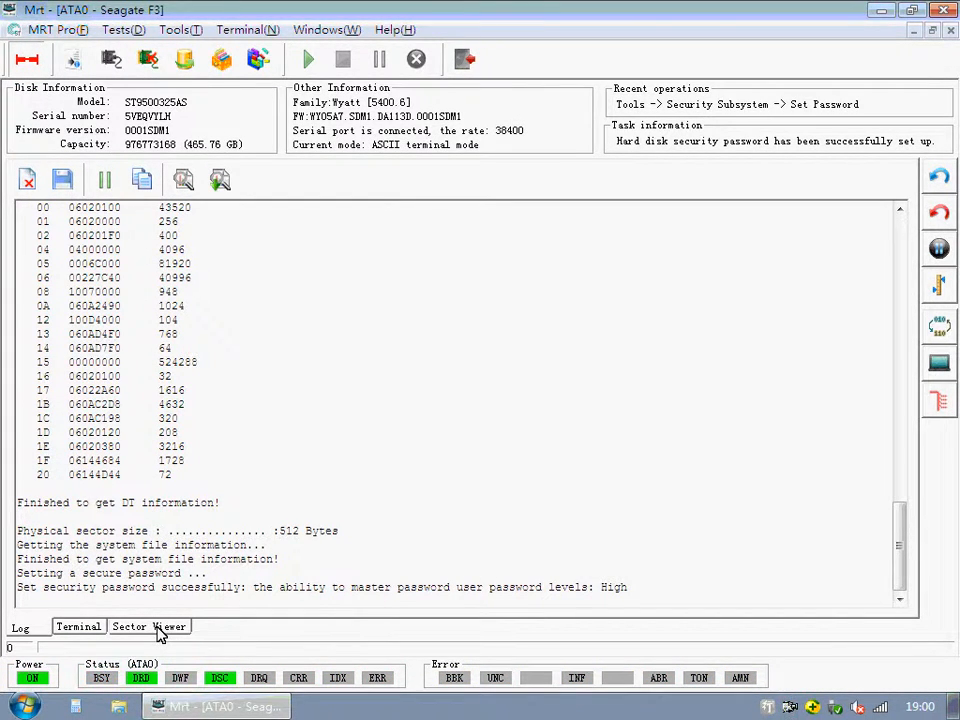
left_click(148, 626)
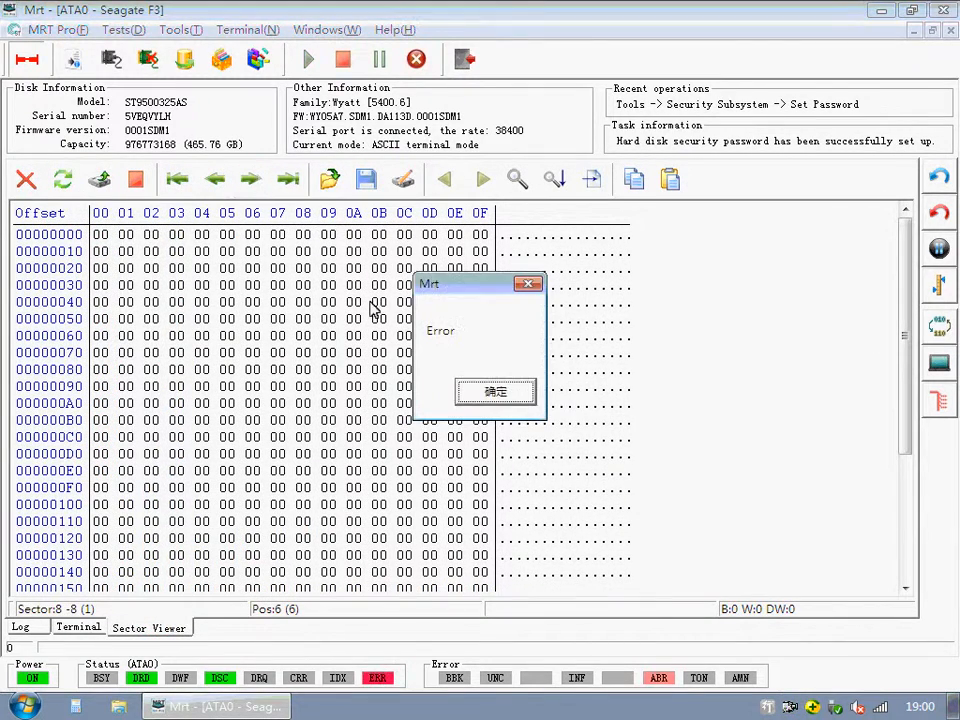
left_click(496, 392)
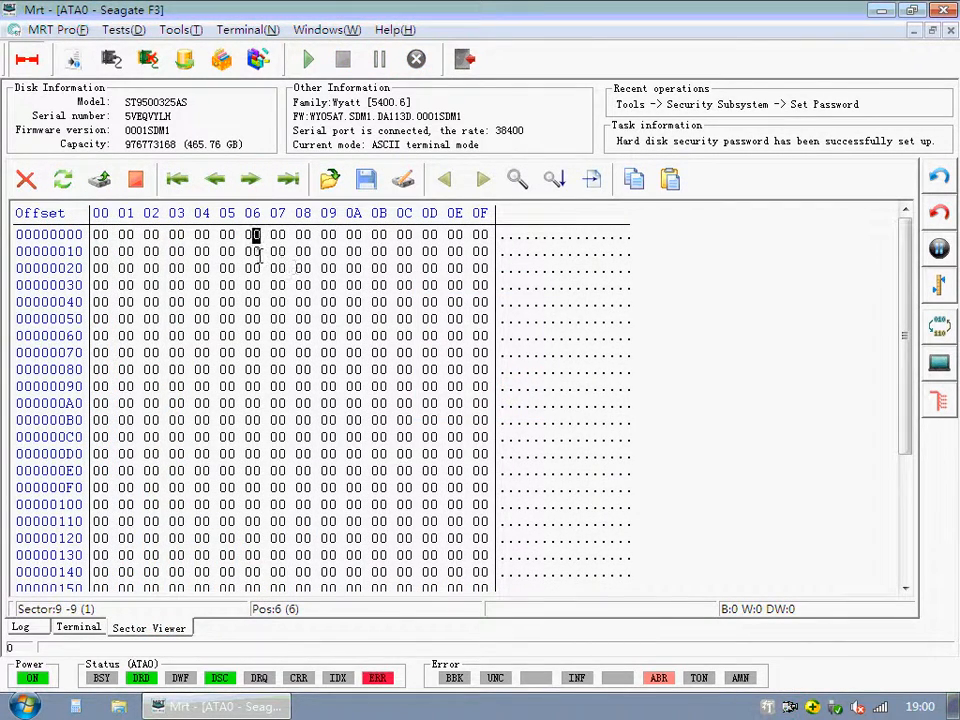
left_click(178, 30)
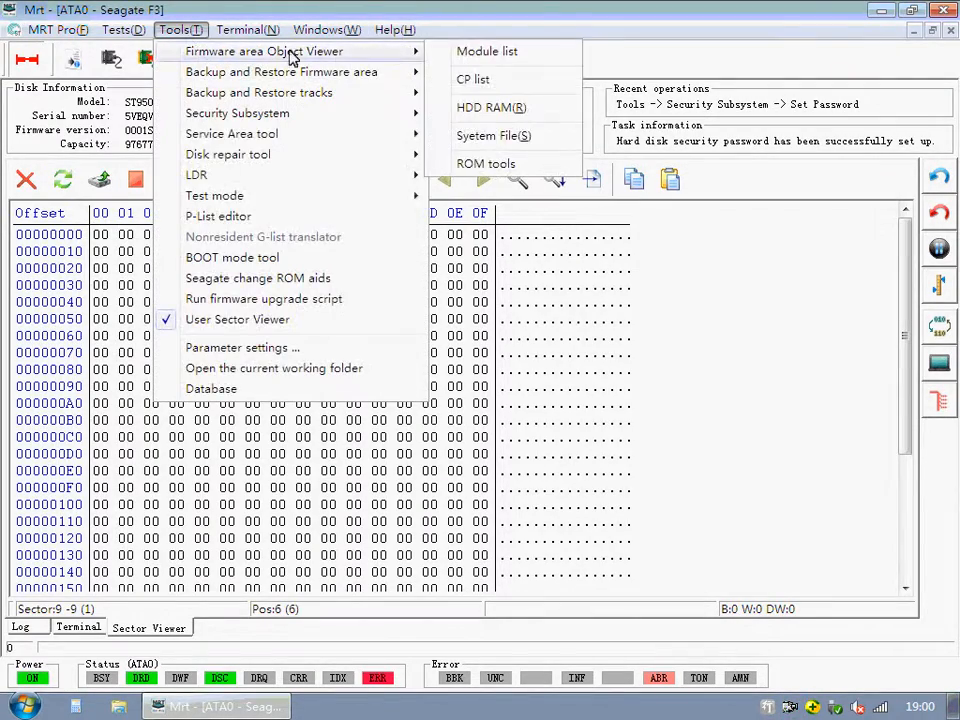
Read the Firmware area Object Viewer System Files list and load FID 189 from volume 3 into the hex editor
left_click(492, 136)
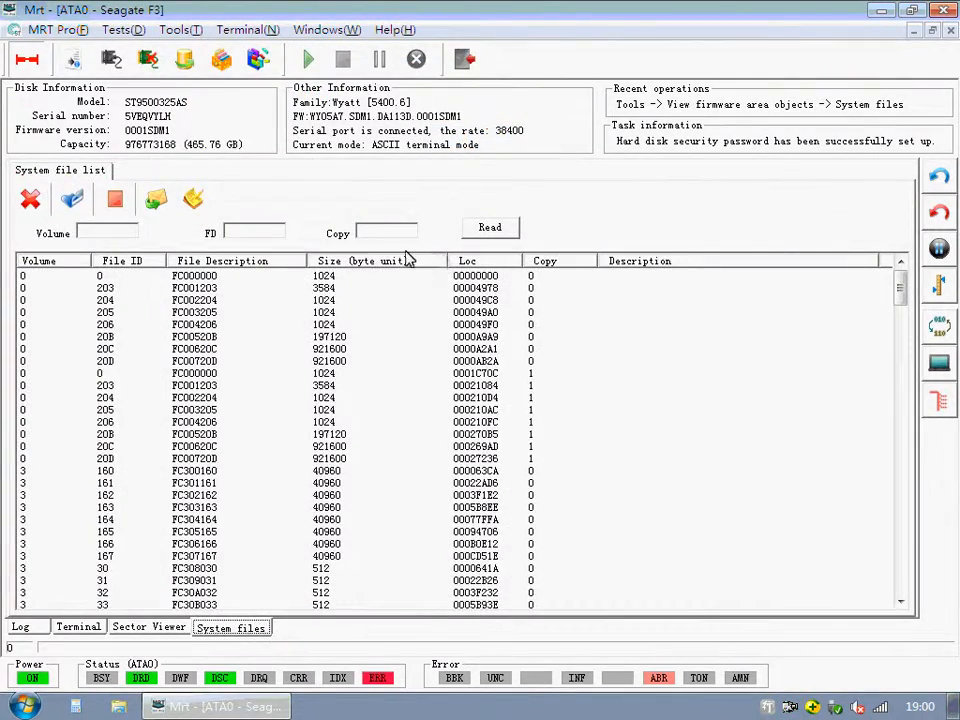
left_click(490, 228)
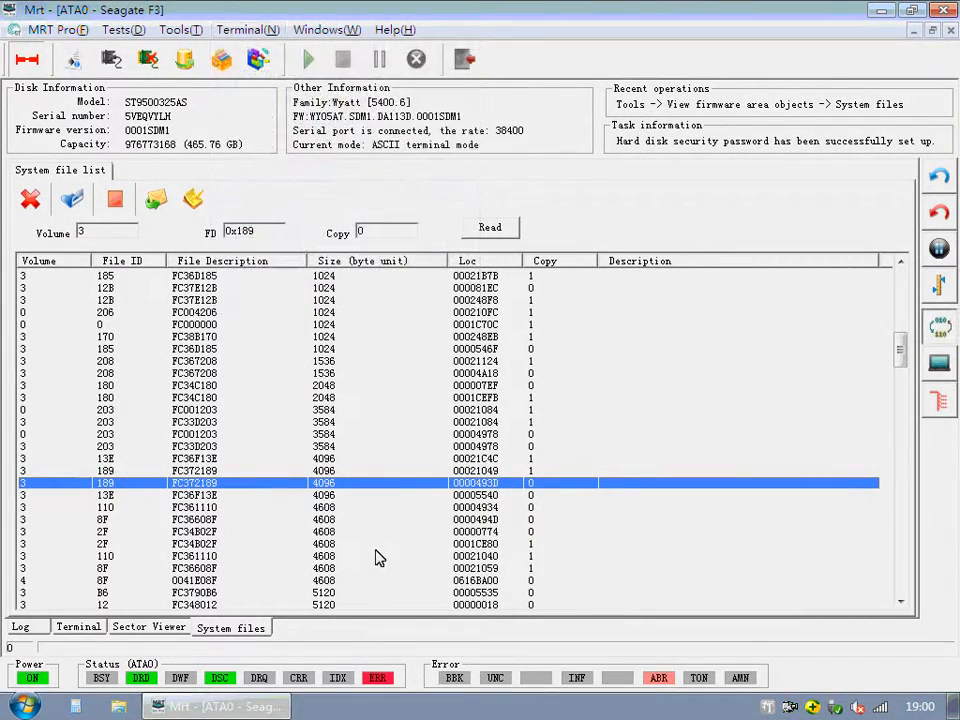
double_click(210, 482)
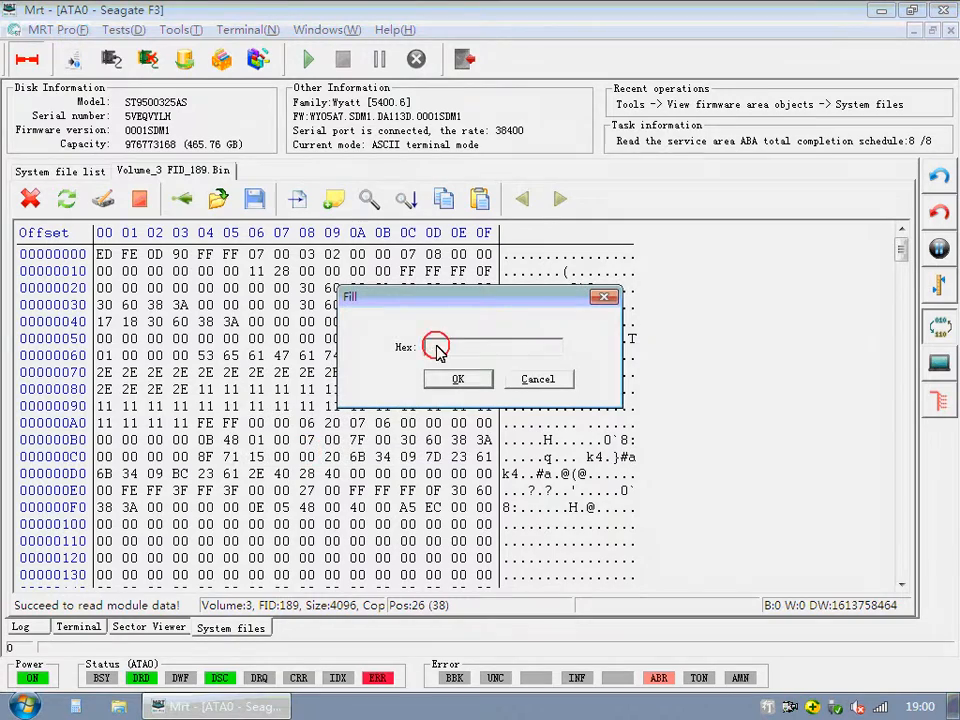
Fill the whole of system file 189 with 00 bytes and write it back to the drive firmware
type("00")
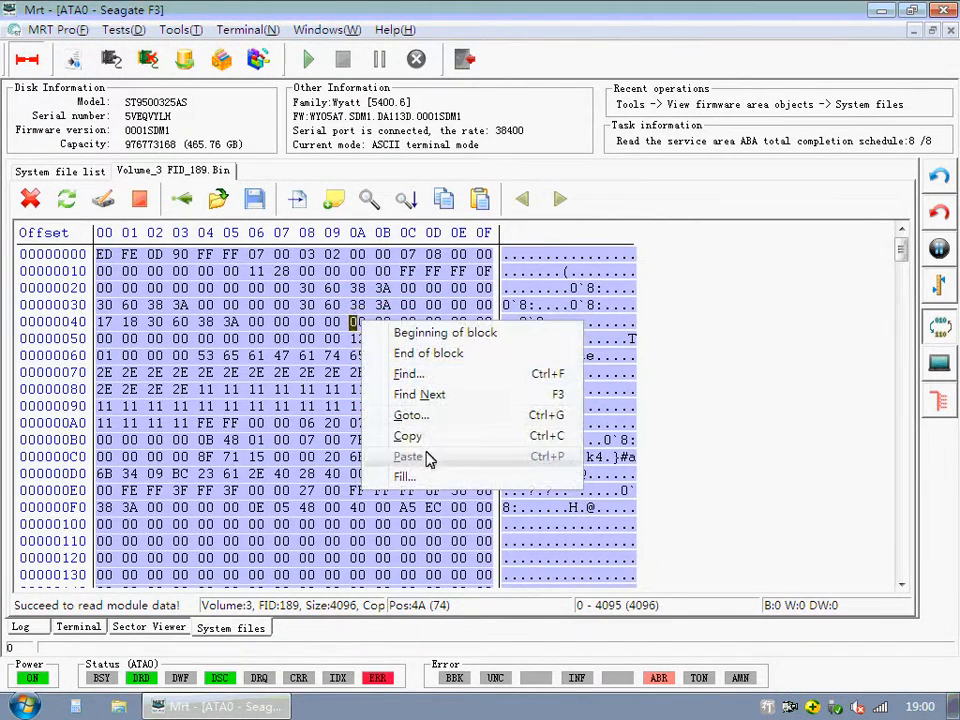
left_click(404, 476)
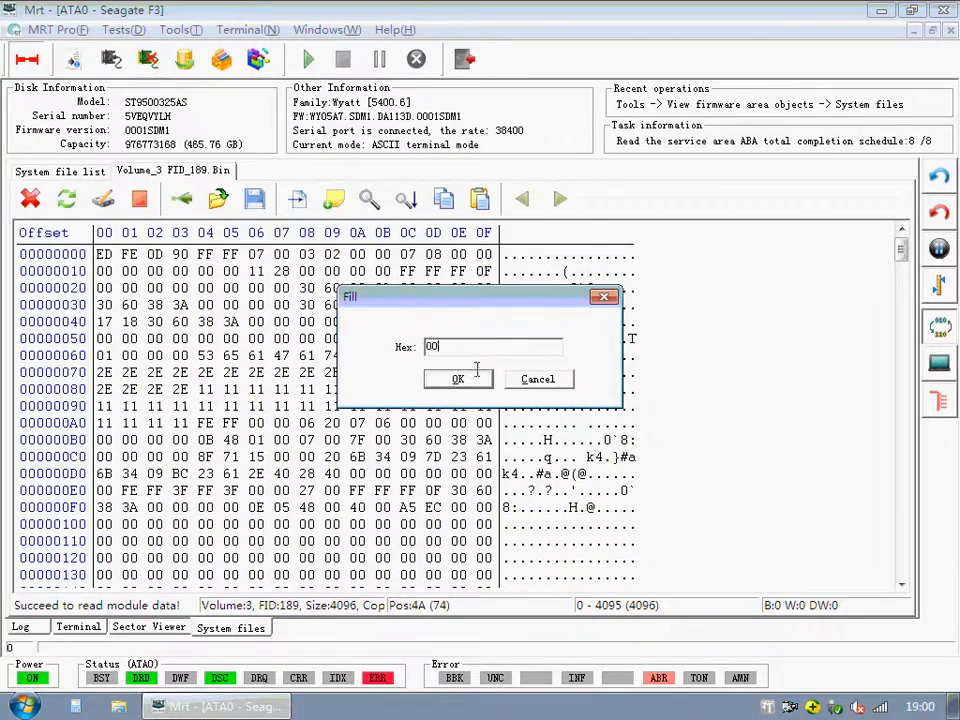
left_click(458, 380)
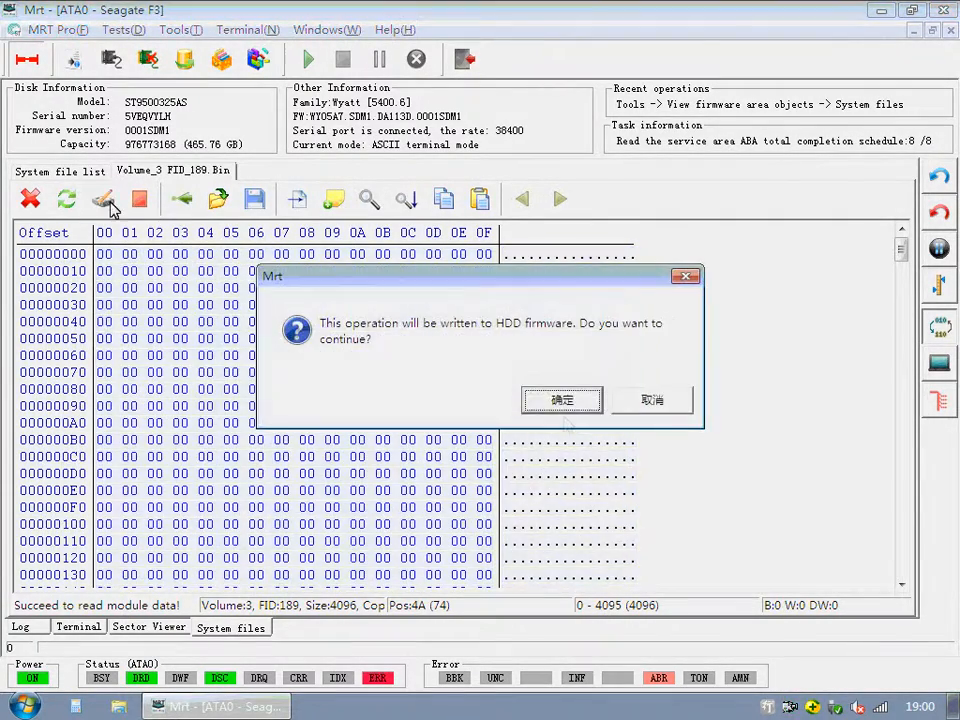
left_click(562, 400)
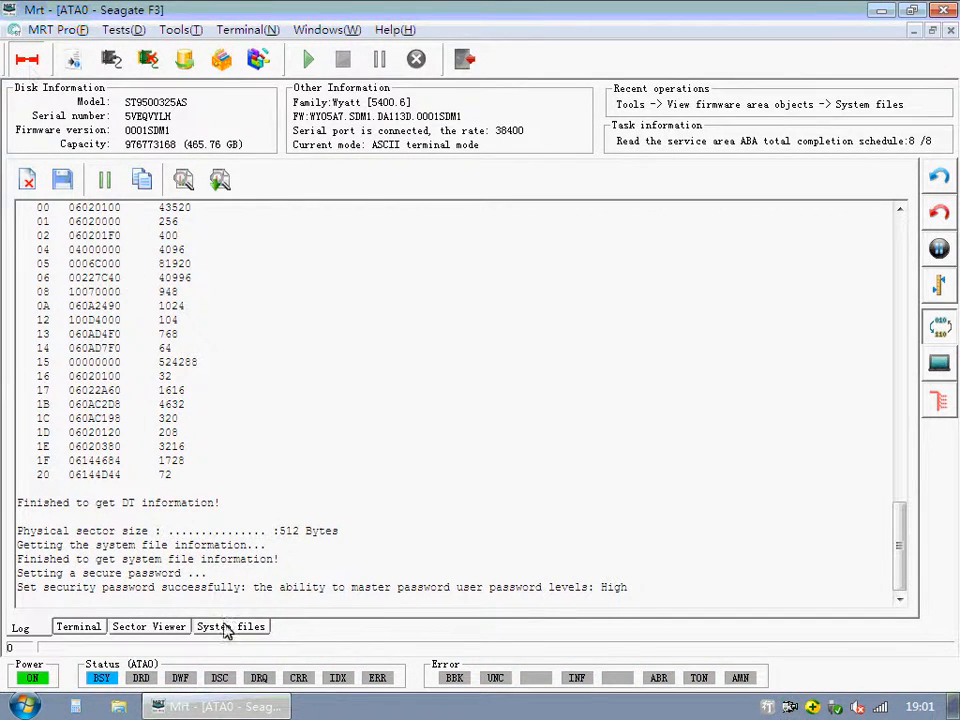
Return to the Sector Viewer, dismiss one read Error and read the next sector, which now shows data
left_click(148, 626)
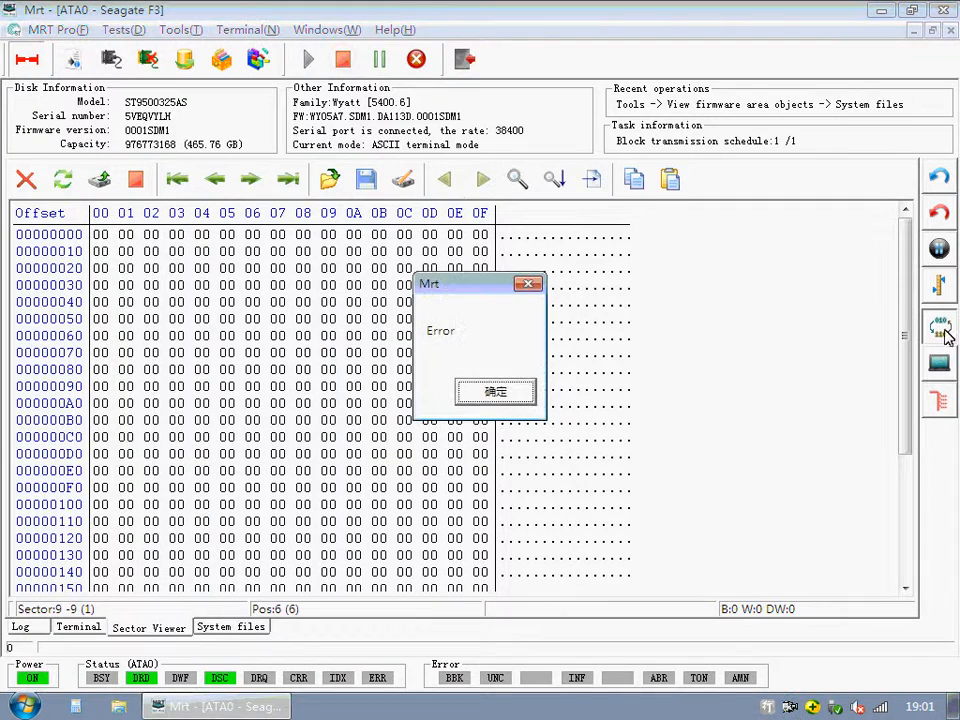
left_click(496, 392)
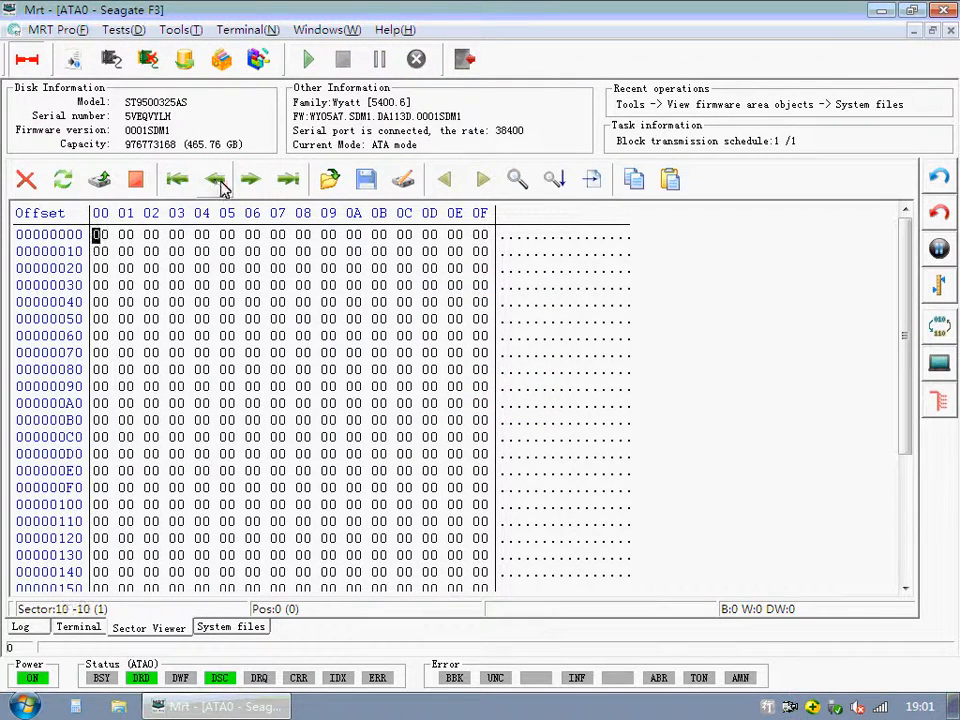
left_click(250, 180)
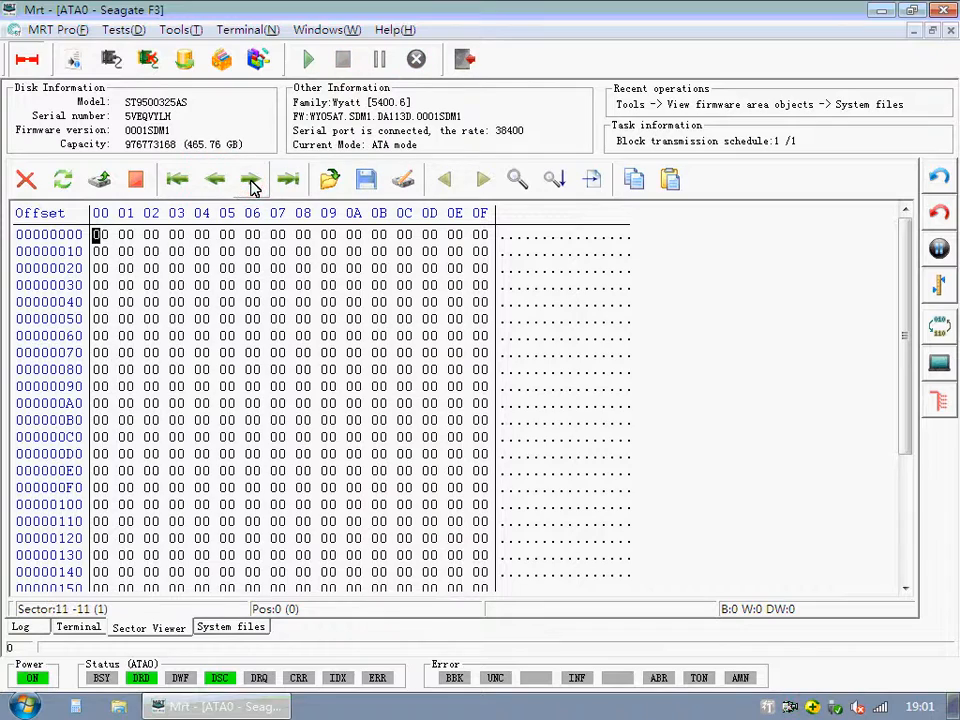